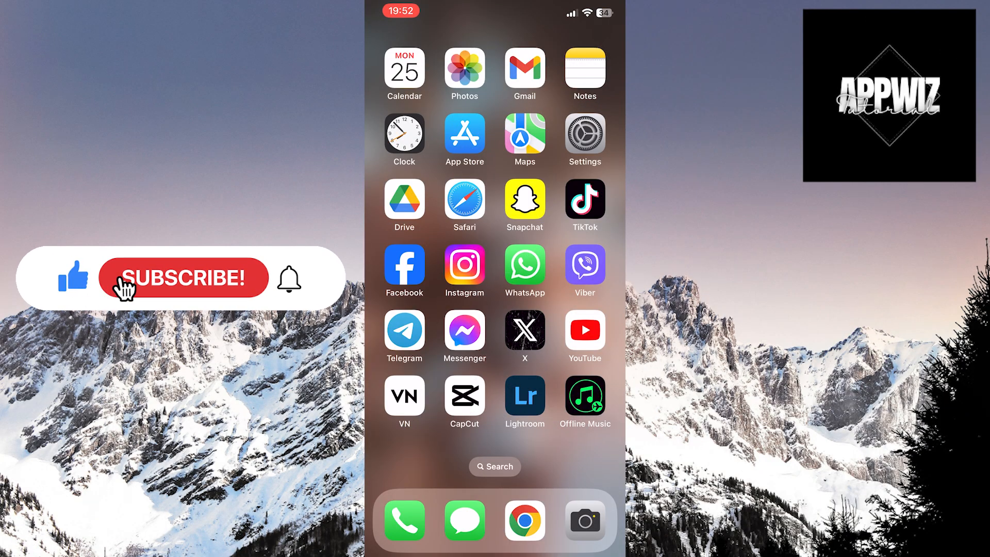
Switch on the Block Pop-ups toggle under General on the iOS Safari settings page
{"action": "left_click", "coordinate": [183, 278]}
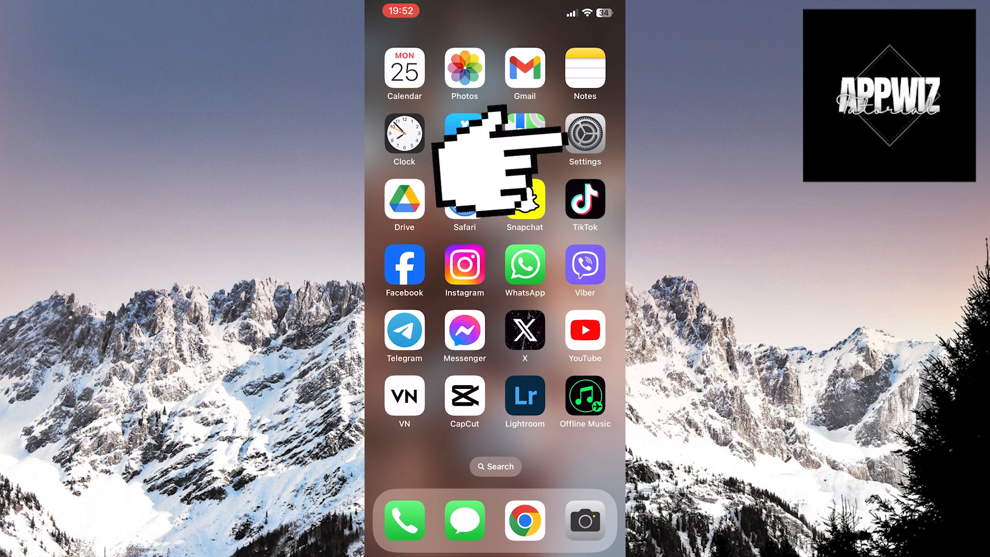
{"action": "left_click", "coordinate": [583, 132]}
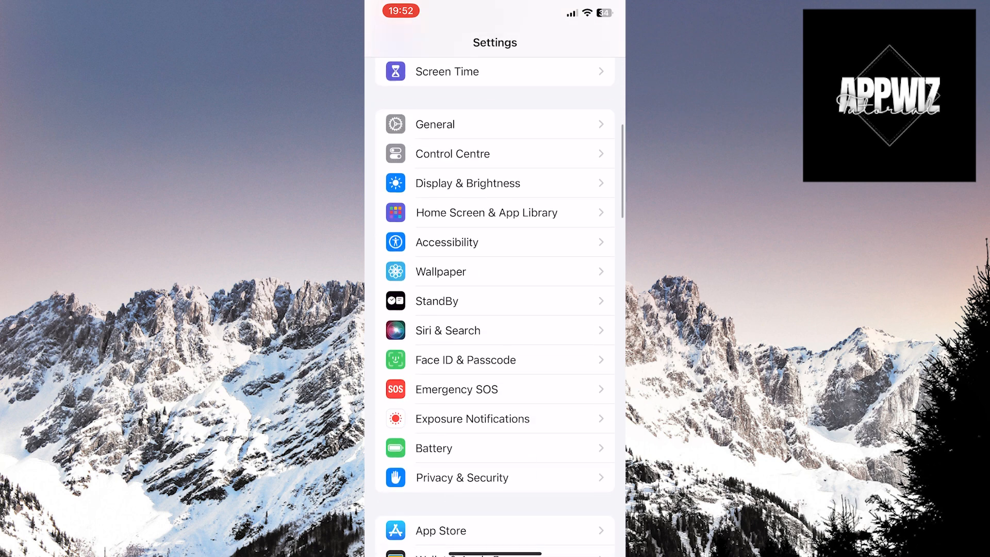
{"action": "scroll", "scroll_direction": "down", "scroll_amount": 3}
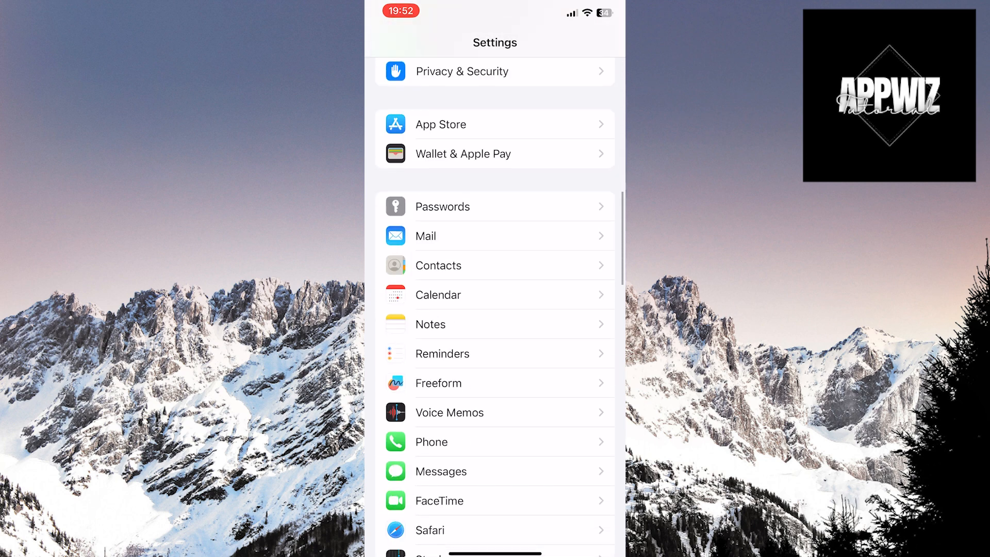
{"action": "left_click", "coordinate": [430, 530]}
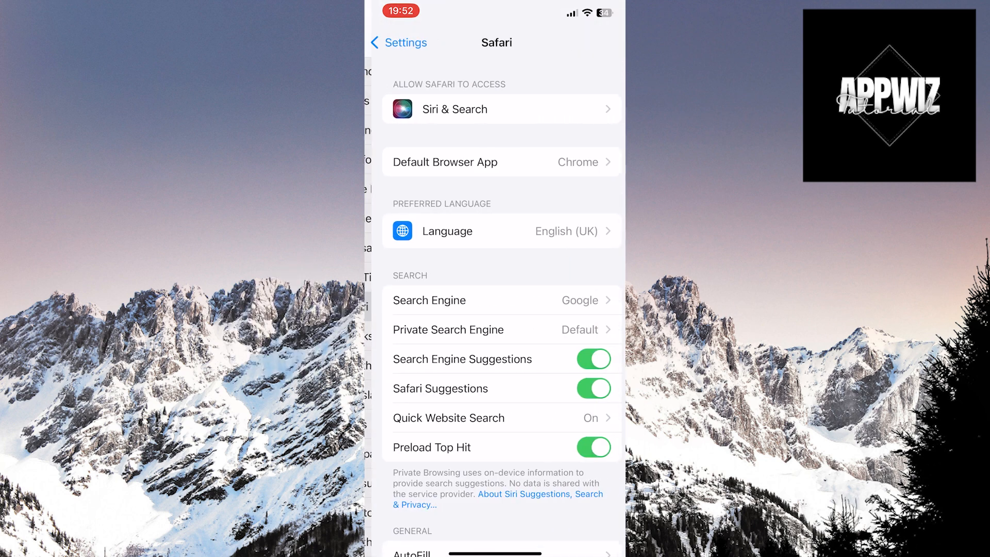
{"action": "scroll", "scroll_direction": "down", "scroll_amount": 3}
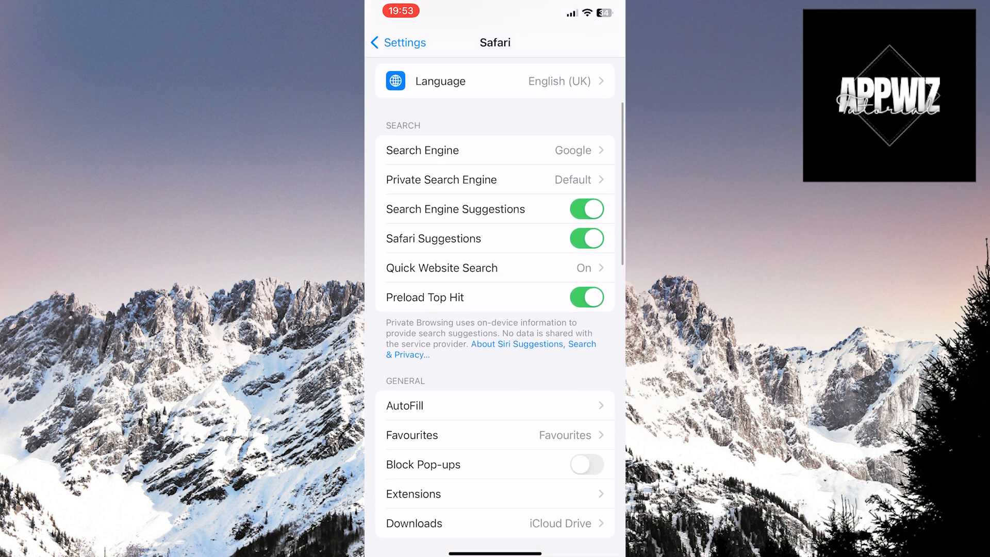
{"action": "scroll", "scroll_direction": "down", "scroll_amount": 3}
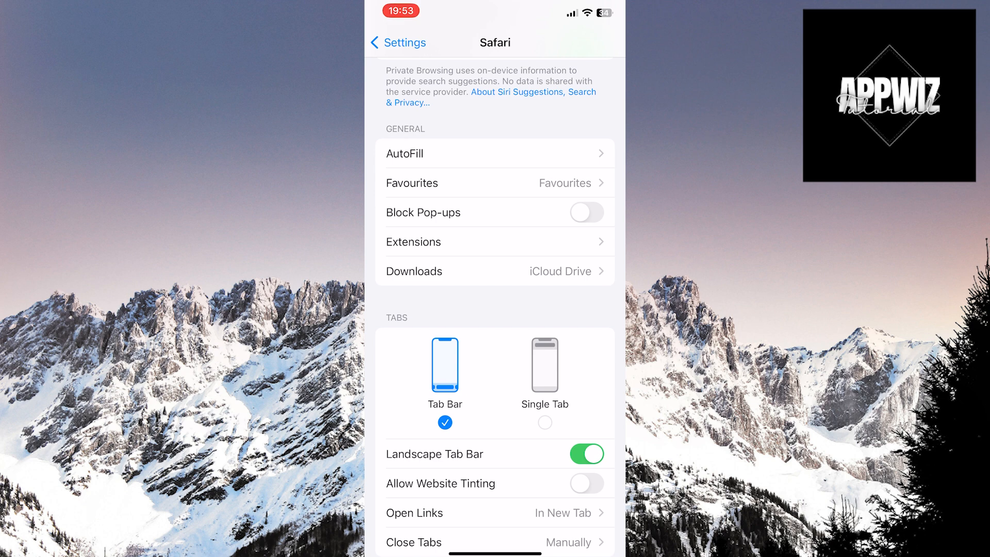
{"action": "left_click", "coordinate": [587, 211]}
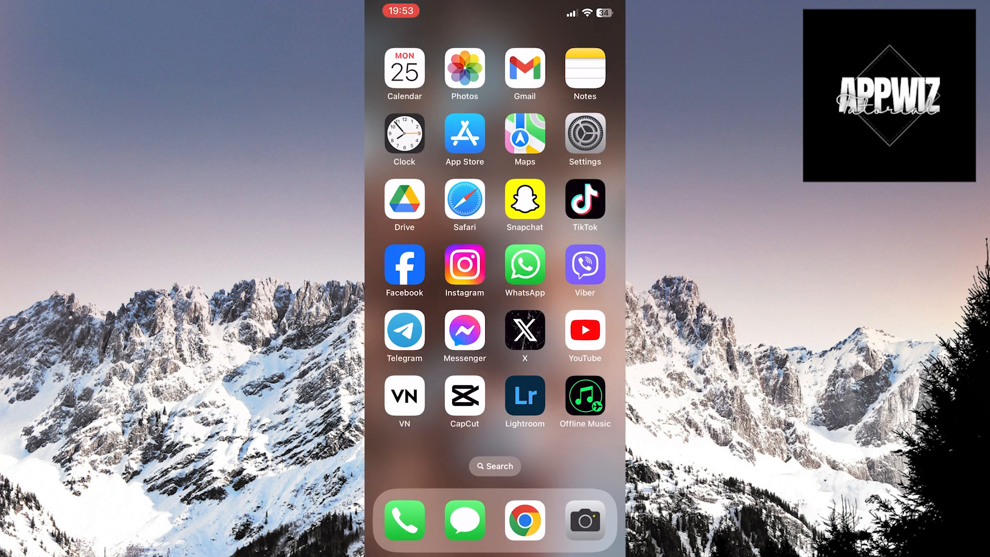
Launch Chrome from the dock and show its three-dot main menu
{"action": "left_click", "coordinate": [524, 519]}
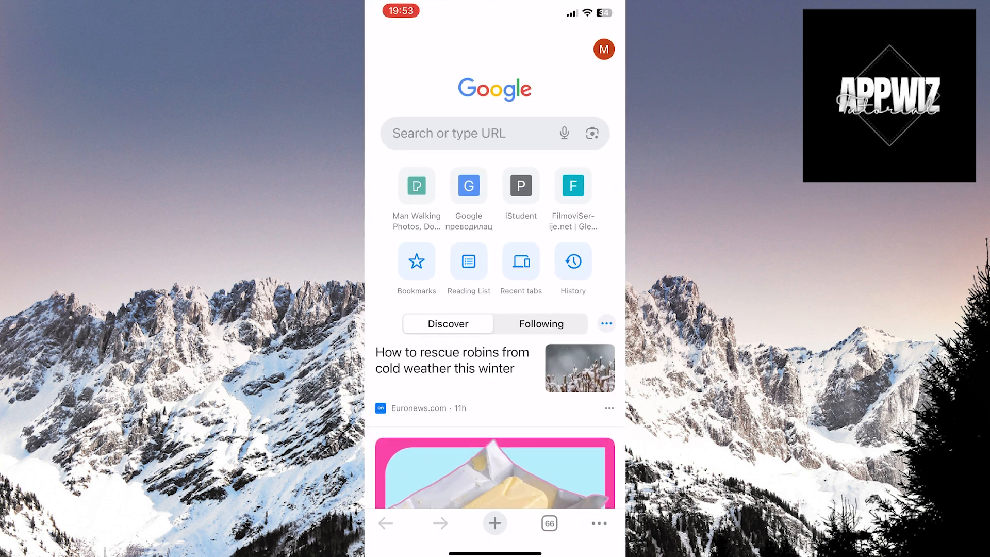
{"action": "left_click", "coordinate": [597, 523]}
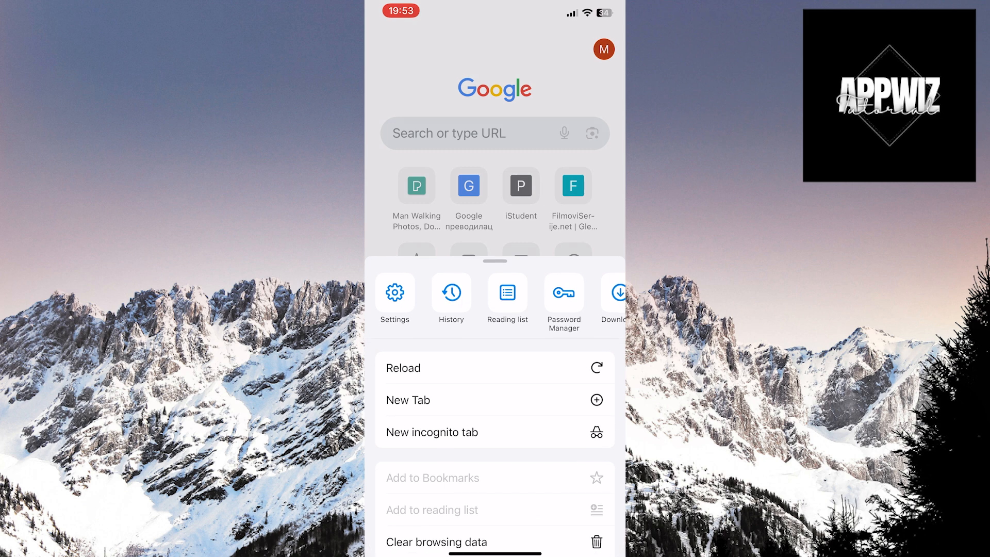
Enable Block Pop-ups in Chrome's Settings > Content Settings, then exit with Back and Done
{"action": "left_click", "coordinate": [394, 297]}
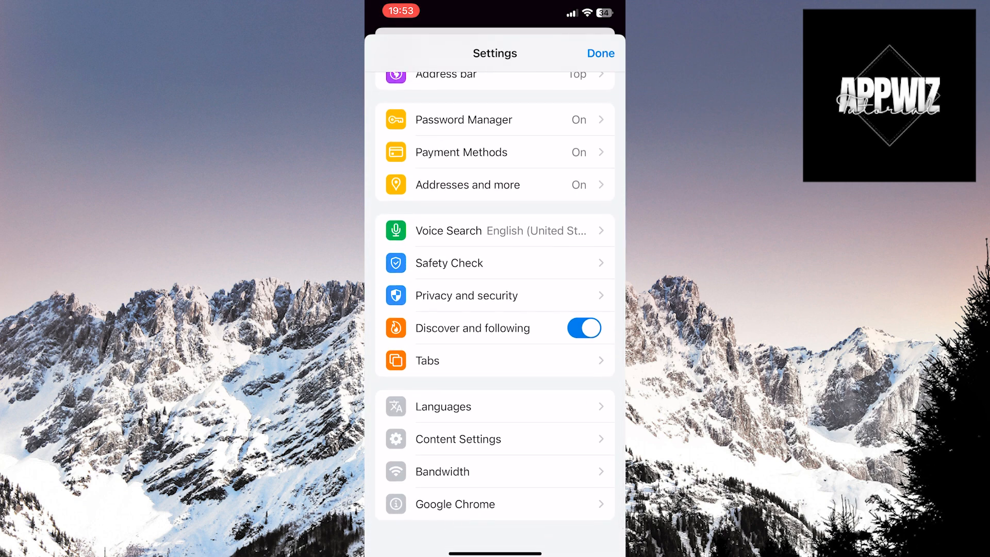
{"action": "left_click", "coordinate": [458, 439]}
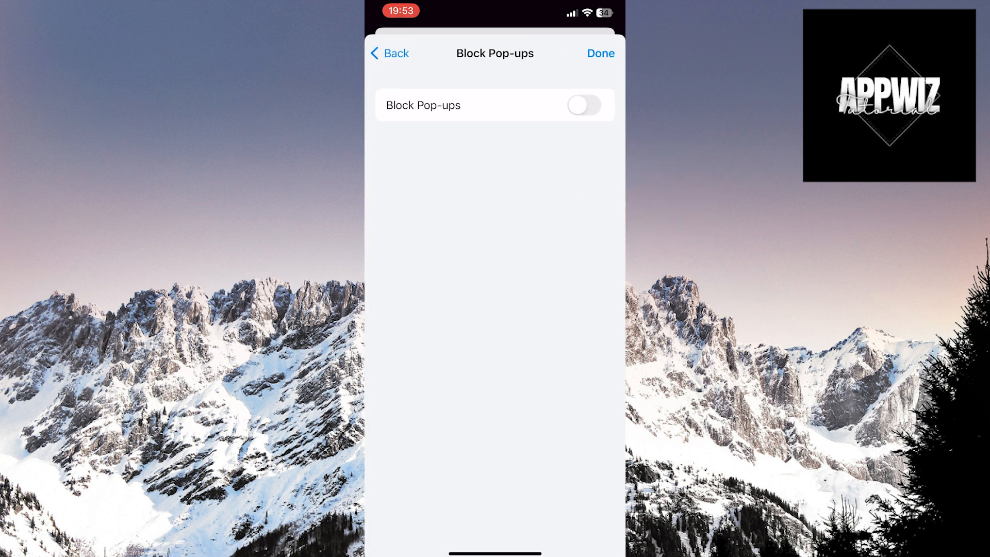
{"action": "left_click", "coordinate": [583, 105]}
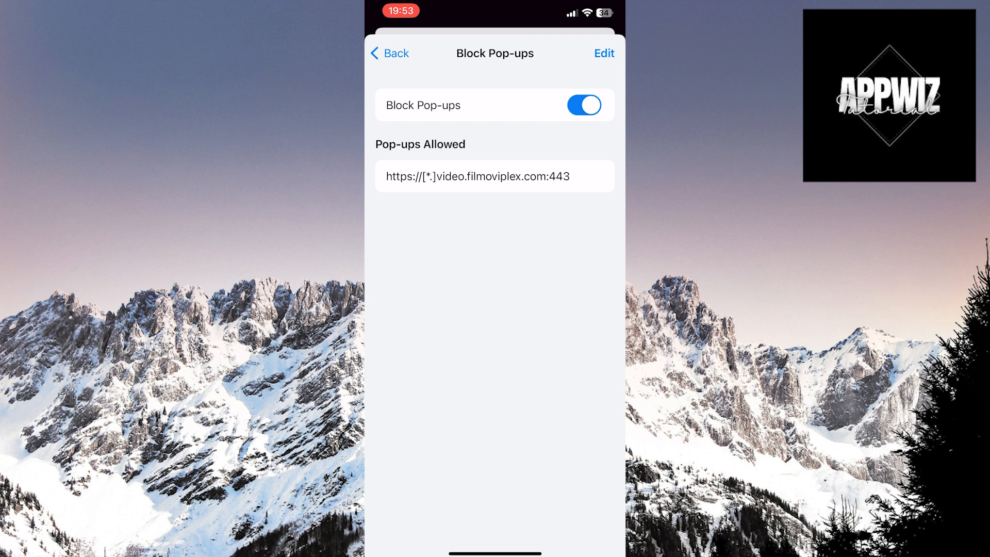
{"action": "left_click", "coordinate": [389, 53]}
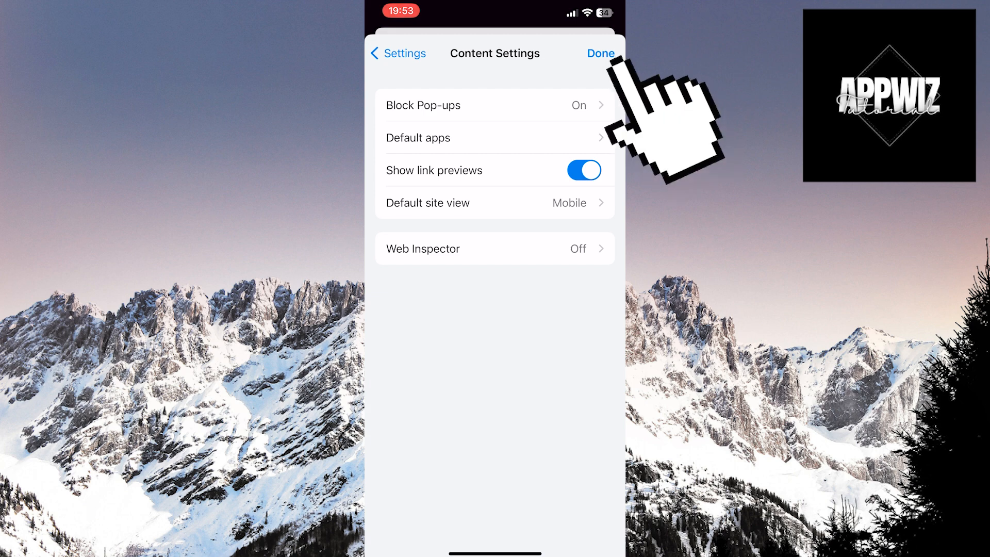
{"action": "left_click", "coordinate": [599, 53]}
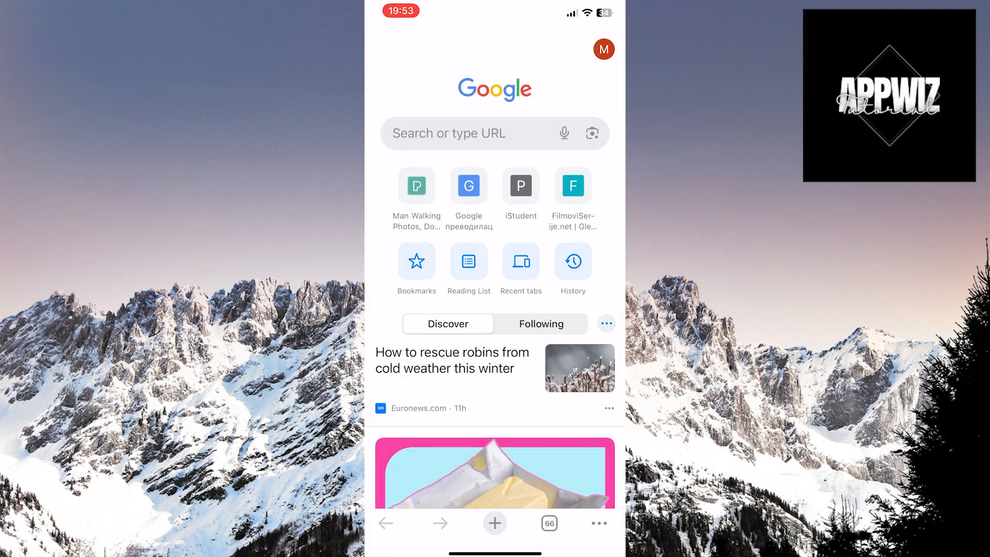